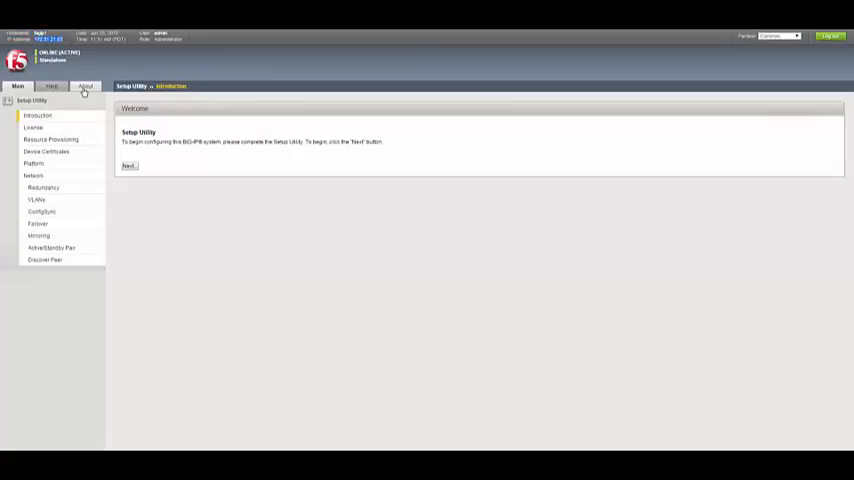
- Finish the setup utility via advanced network configuration and view the empty device groups list
{"action": "left_click", "coordinate": [34, 176]}
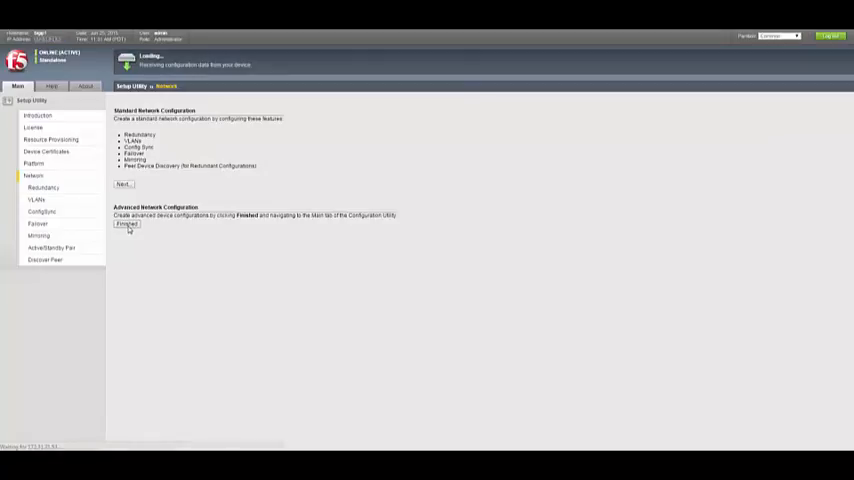
{"action": "left_click", "coordinate": [126, 224]}
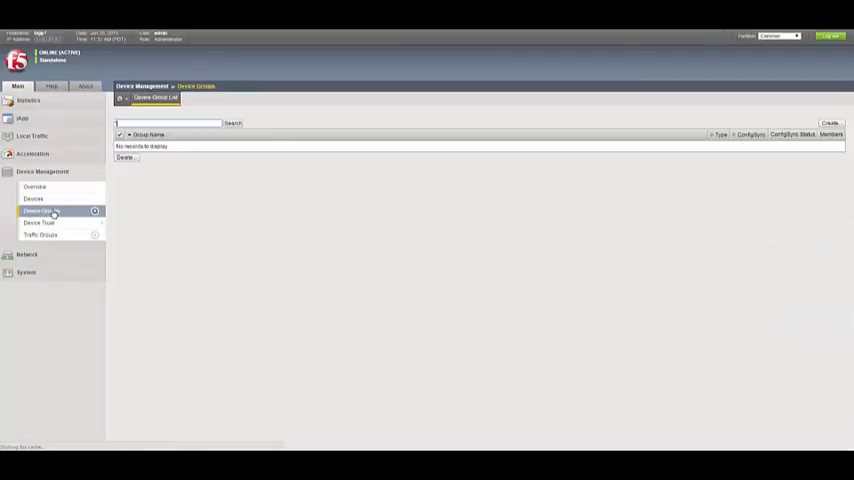
{"action": "left_click", "coordinate": [40, 210]}
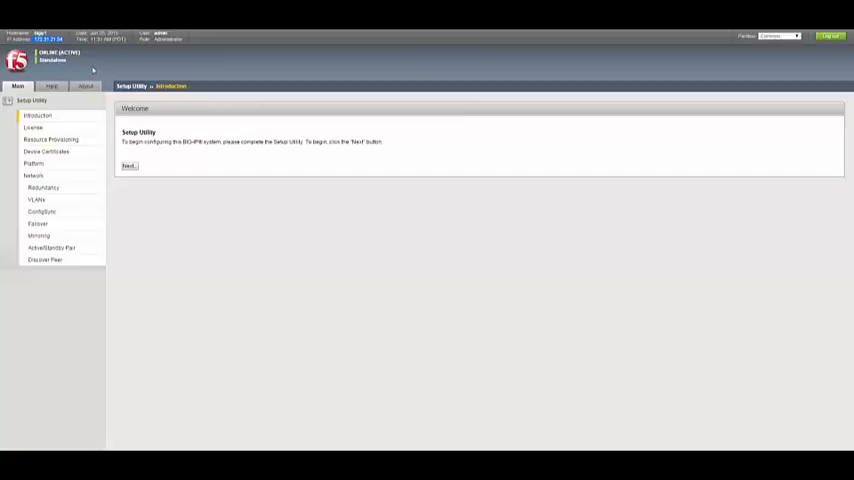
- Leave the setup utility again and reach Device Management > Device Groups
{"action": "left_click", "coordinate": [34, 176]}
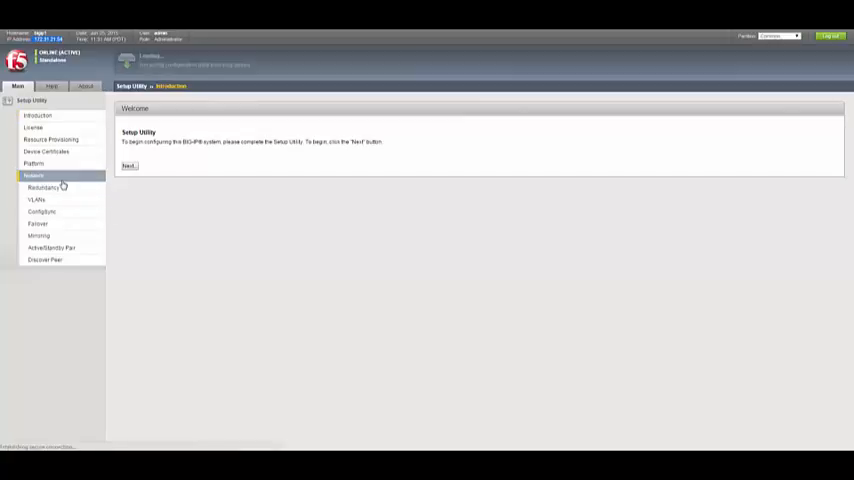
{"action": "left_click", "coordinate": [128, 166]}
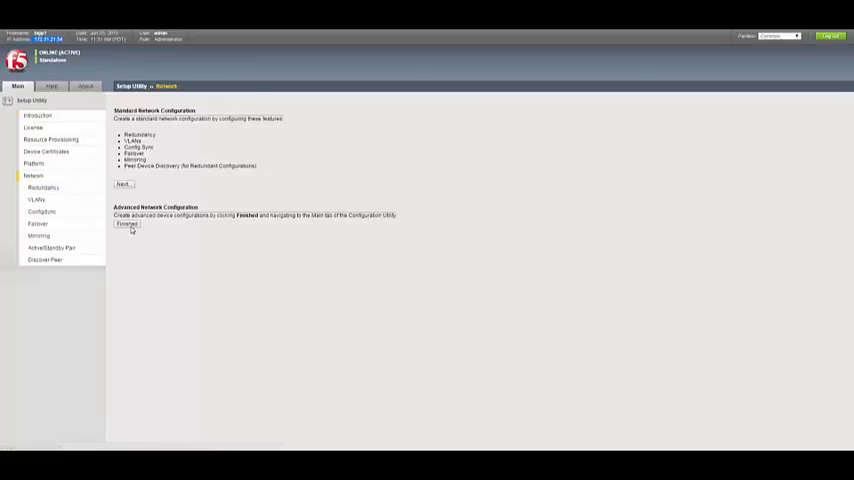
{"action": "left_click", "coordinate": [128, 224]}
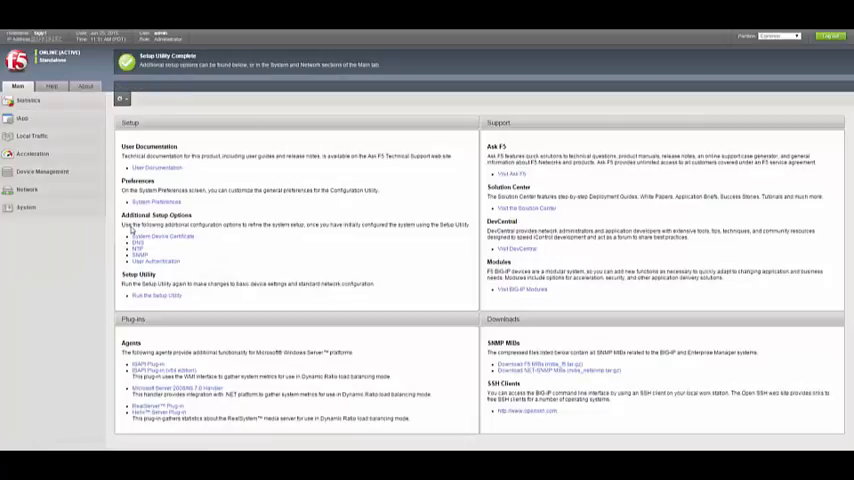
{"action": "left_click", "coordinate": [42, 210]}
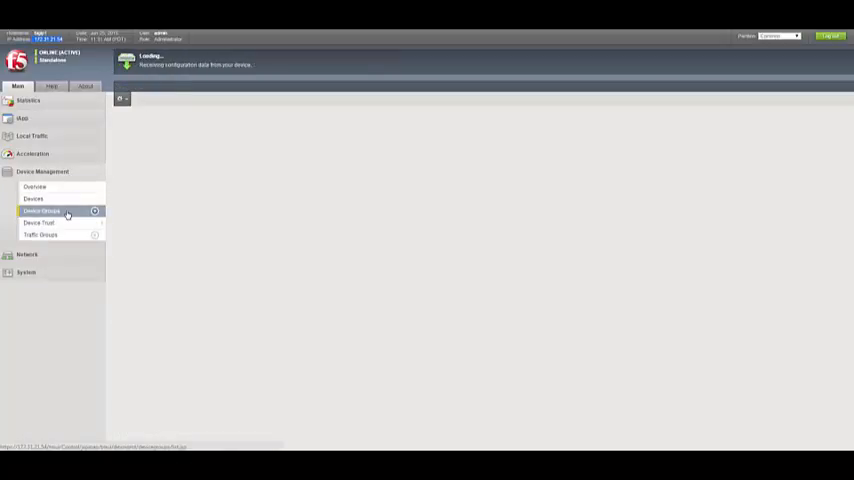
{"action": "left_click", "coordinate": [42, 212]}
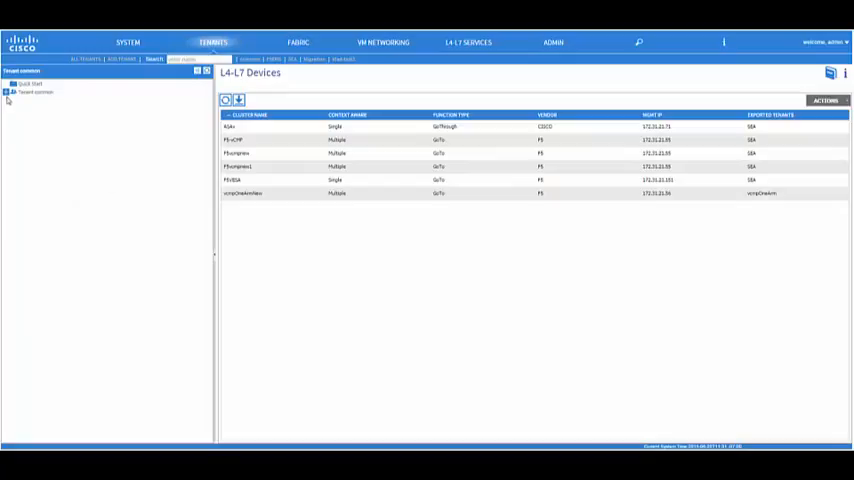
- Expand the tenant's L4-L7 services and begin creating a new L4-L7 device
{"action": "left_click", "coordinate": [34, 92]}
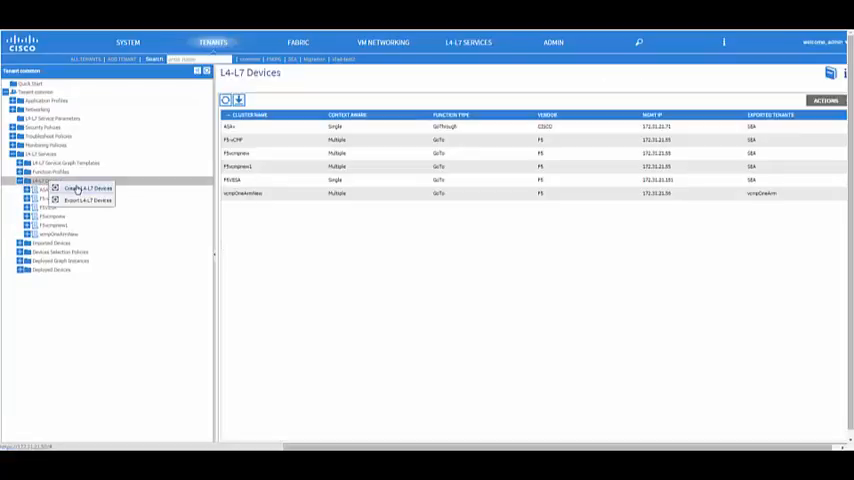
{"action": "left_click", "coordinate": [88, 188]}
{"action": "type", "text": "F5PhysicalHA"}
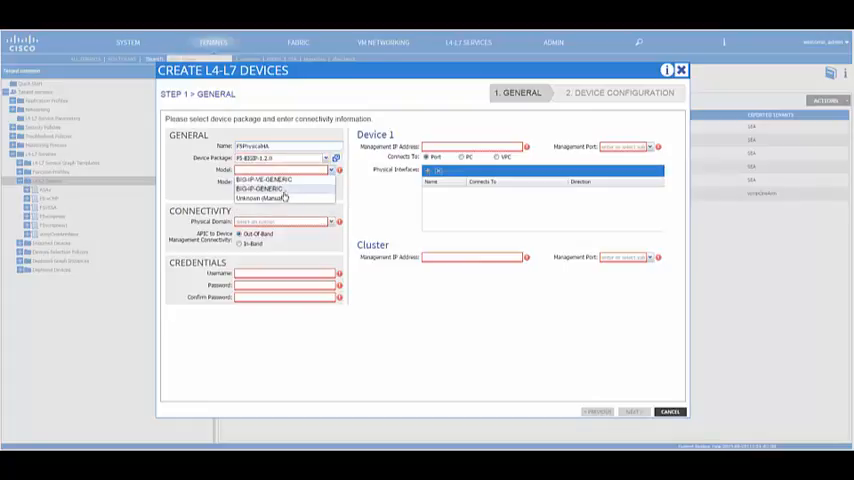
- Choose the Unknown (Manual) model, enable HA Cluster and enter username admin with its password
{"action": "left_click", "coordinate": [264, 196]}
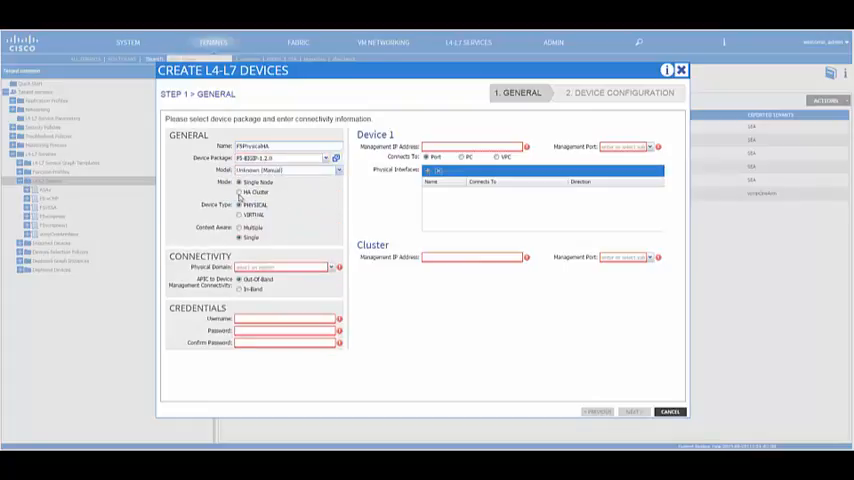
{"action": "left_click", "coordinate": [238, 192]}
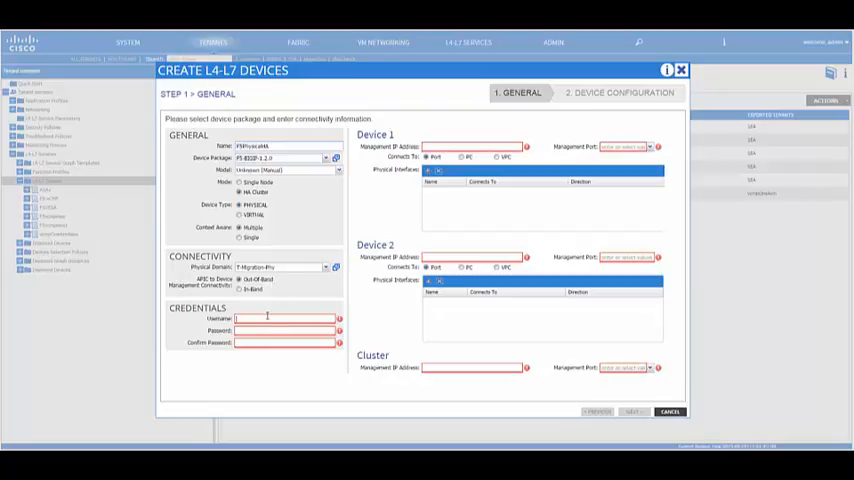
{"action": "type", "text": "admin"}
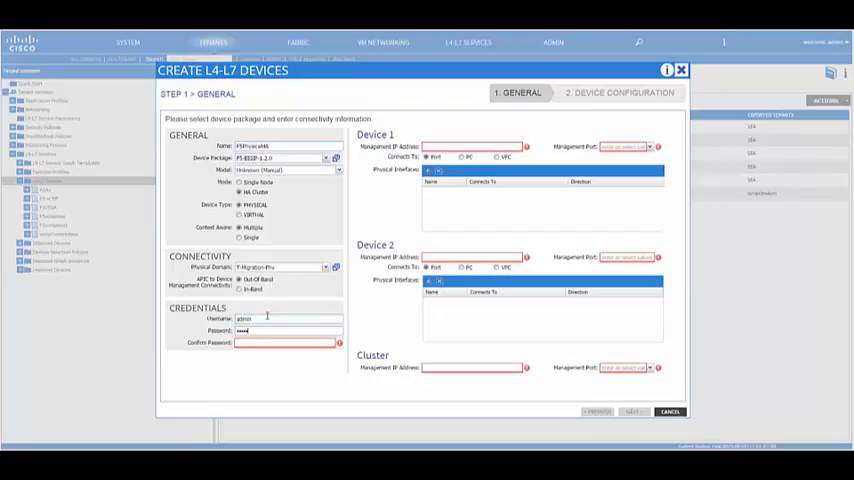
{"action": "left_click", "coordinate": [284, 342]}
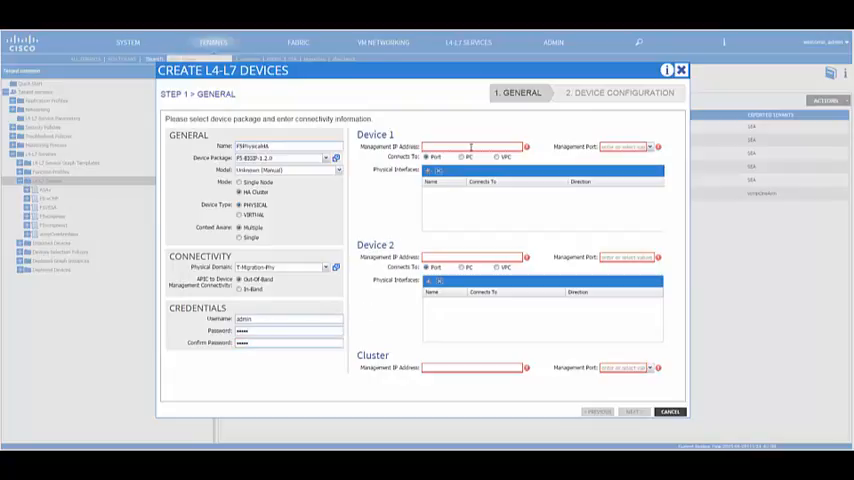
- Give Device 1 its 172.31.20.x management address with the https management port
{"action": "type", "text": "172.31.20"}
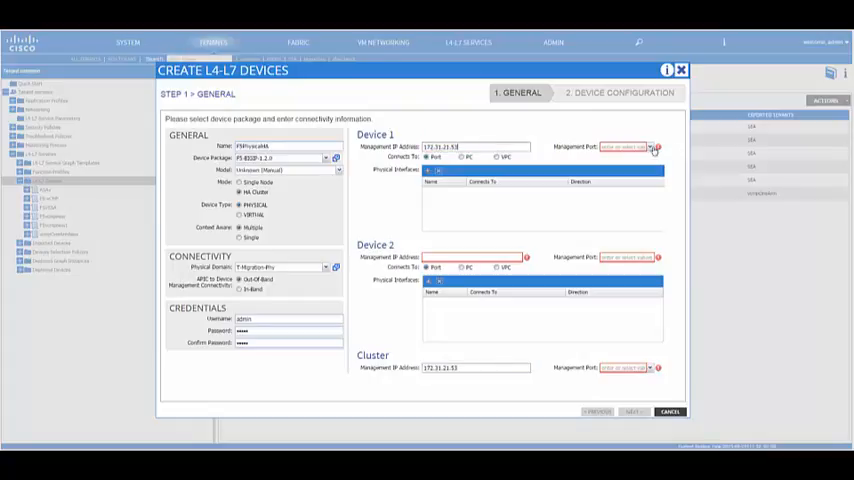
{"action": "left_click", "coordinate": [656, 148]}
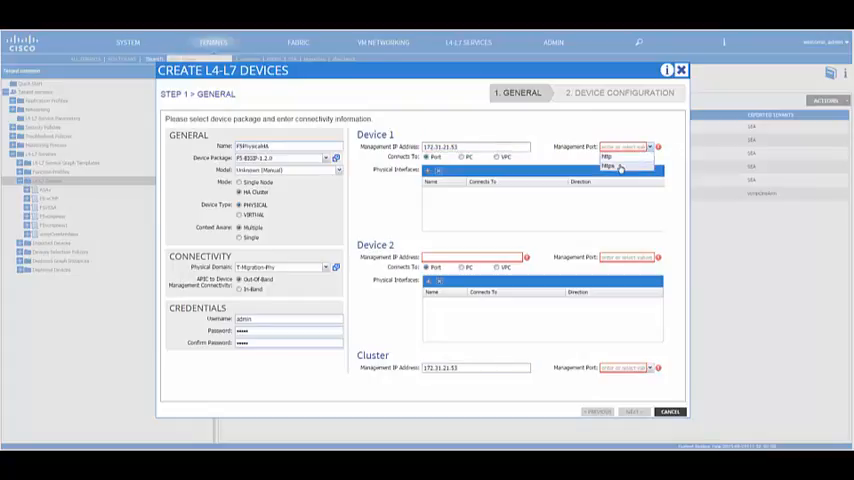
{"action": "left_click", "coordinate": [610, 168]}
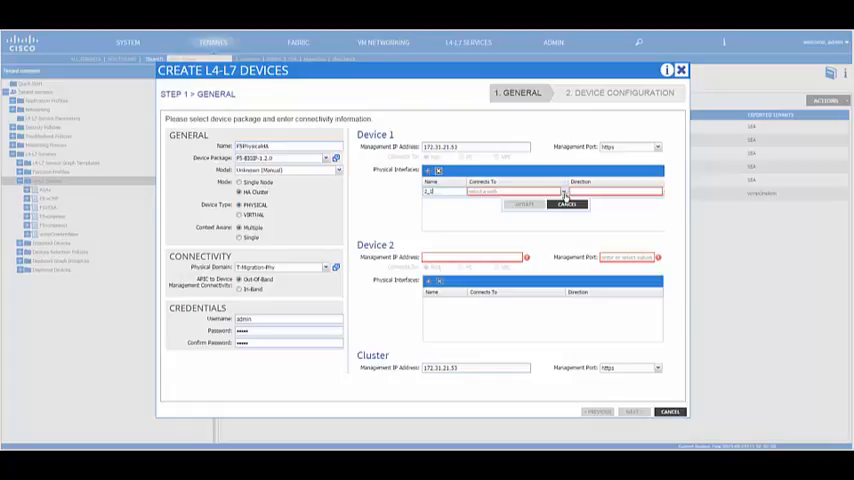
- Map Device 1 interfaces 1.1 and 1.2 to leaf fabric ports with their directions
{"action": "left_click", "coordinate": [564, 192]}
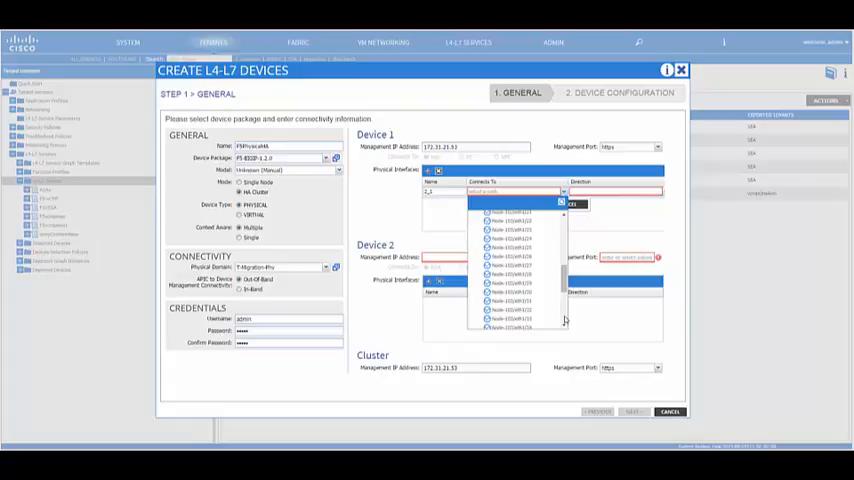
{"action": "scroll", "scroll_direction": "down", "scroll_amount": 3}
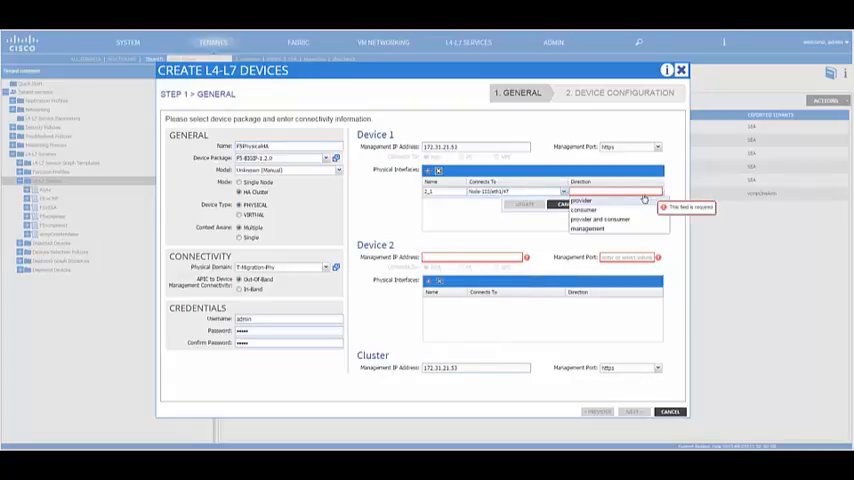
{"action": "left_click", "coordinate": [584, 208]}
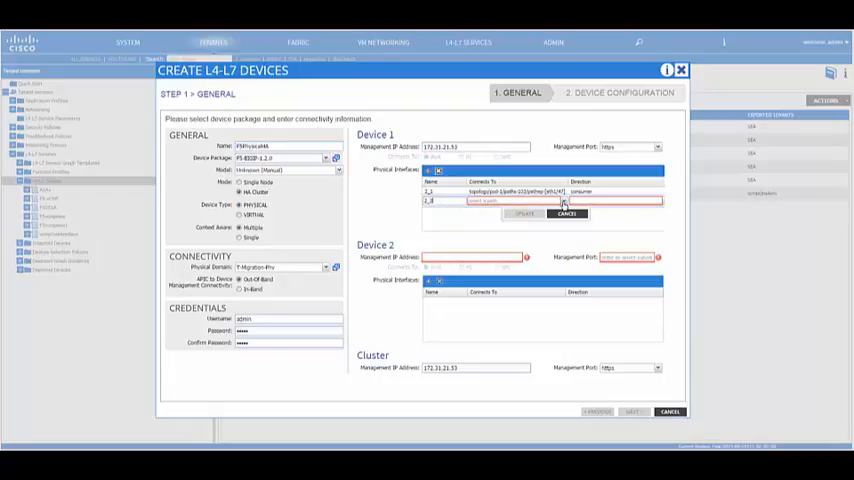
{"action": "left_click", "coordinate": [564, 200]}
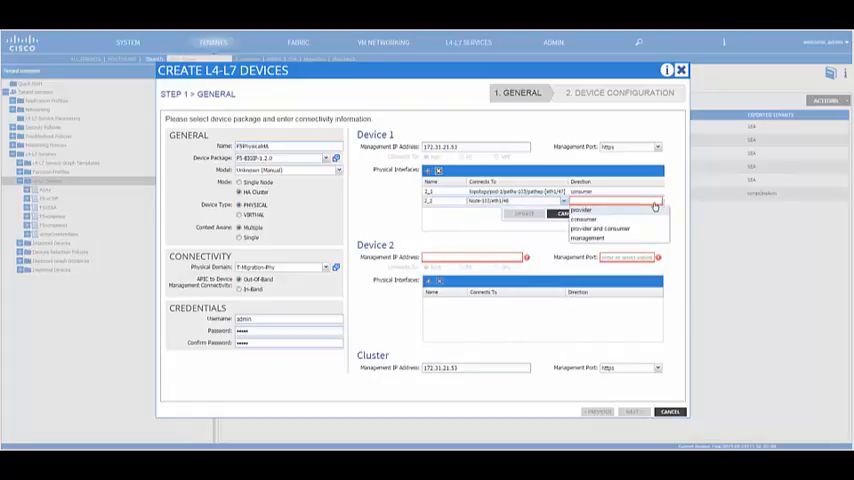
{"action": "left_click", "coordinate": [584, 210]}
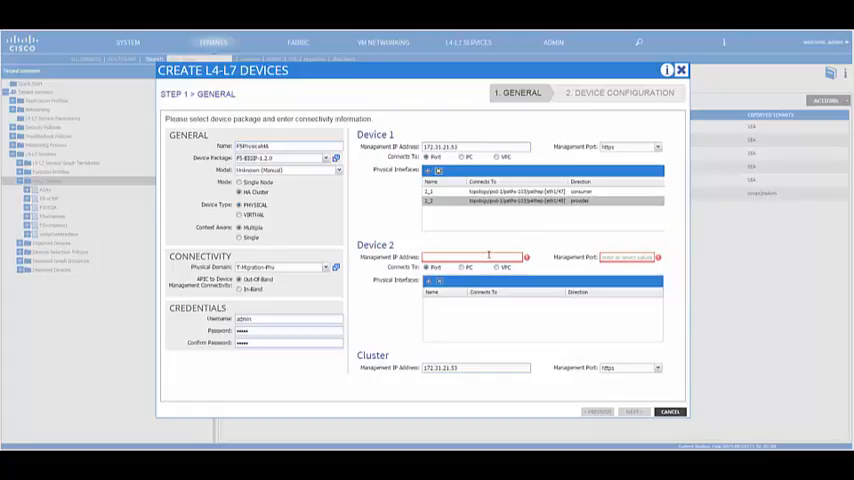
- Give Device 2 its 172.31.x management address and management port
{"action": "type", "text": "172.31.21.54"}
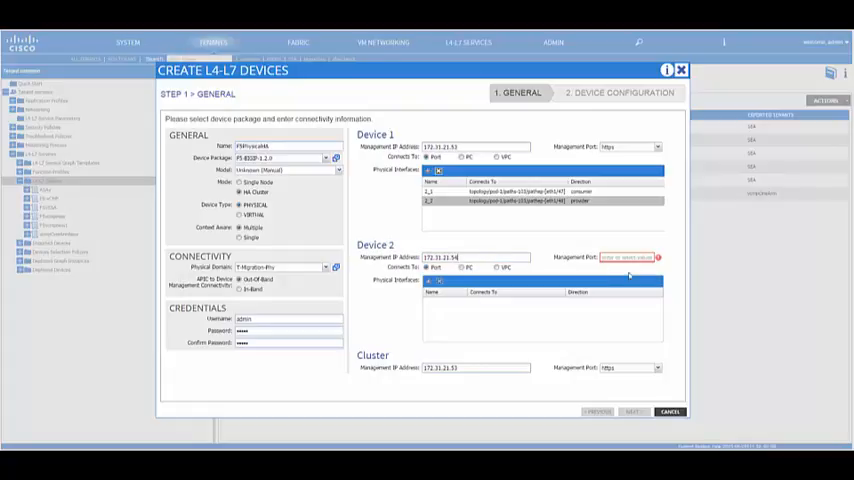
{"action": "left_click", "coordinate": [656, 256]}
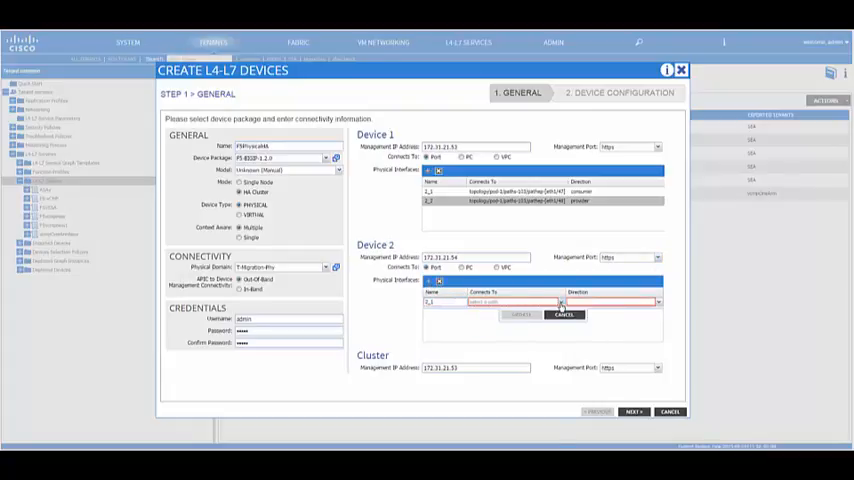
- Add Device 2 interfaces 1.1 and 1.2 with fabric ports and provider/consumer directions
{"action": "left_click", "coordinate": [560, 302]}
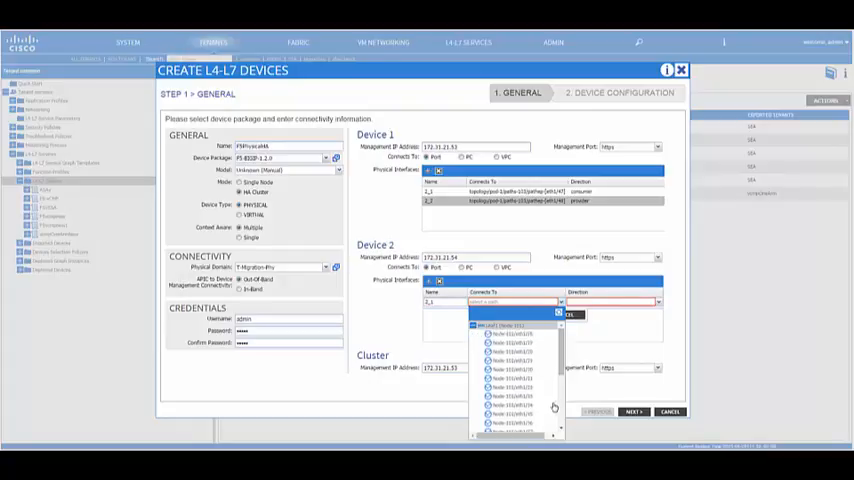
{"action": "scroll", "scroll_direction": "down", "scroll_amount": 3}
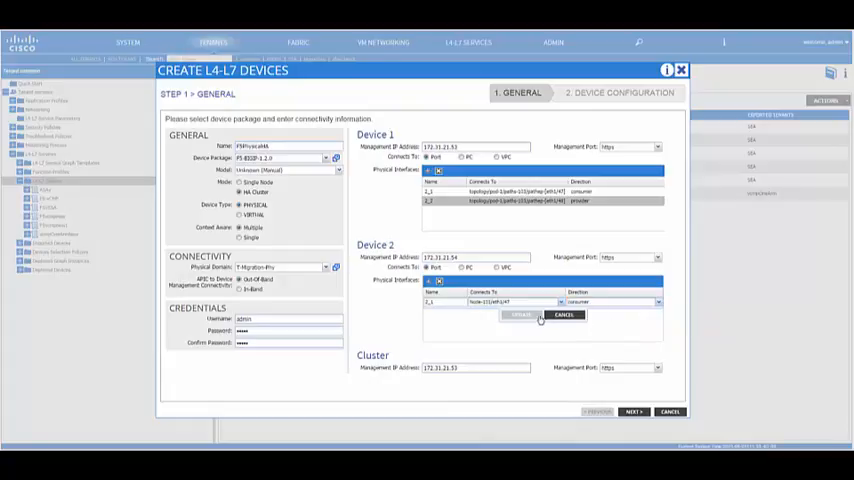
{"action": "left_click", "coordinate": [520, 316]}
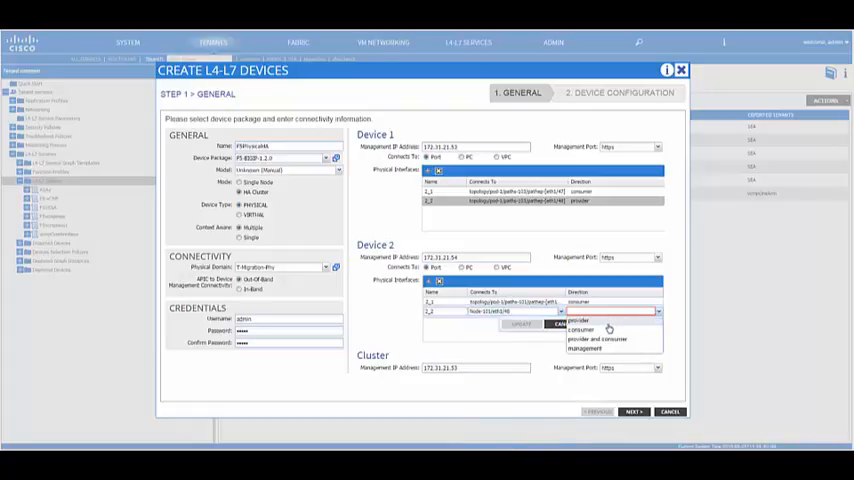
{"action": "left_click", "coordinate": [578, 320]}
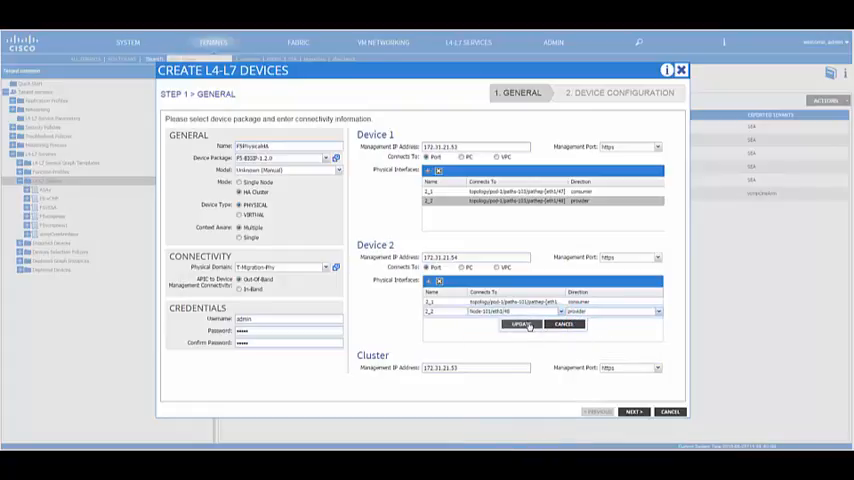
{"action": "left_click", "coordinate": [520, 324]}
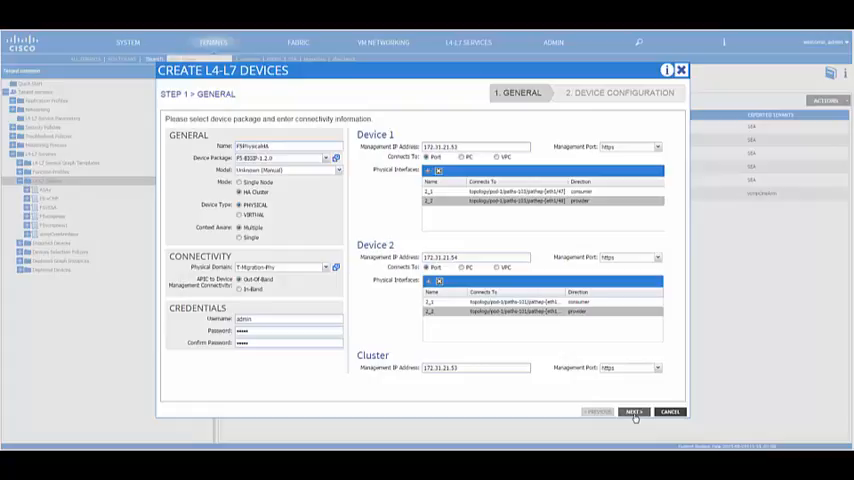
- Under All Parameters > General Host Configuration, set and save the hostnames for both devices
{"action": "left_click", "coordinate": [634, 412]}
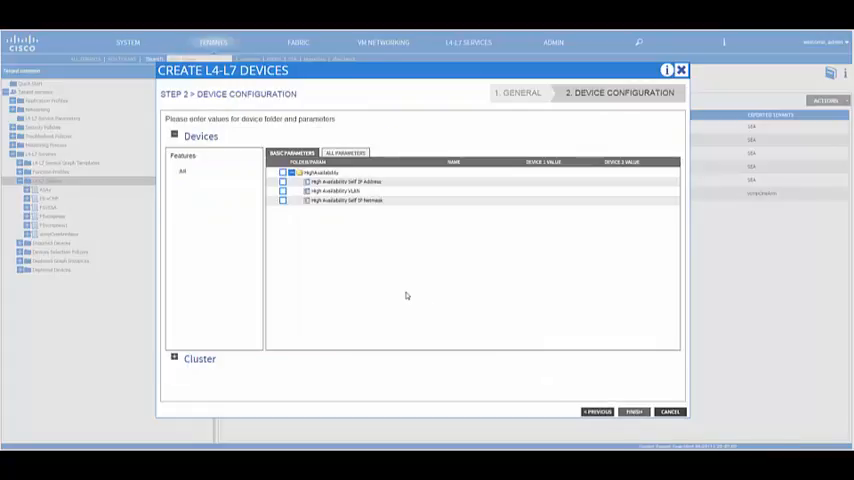
{"action": "left_click", "coordinate": [344, 152]}
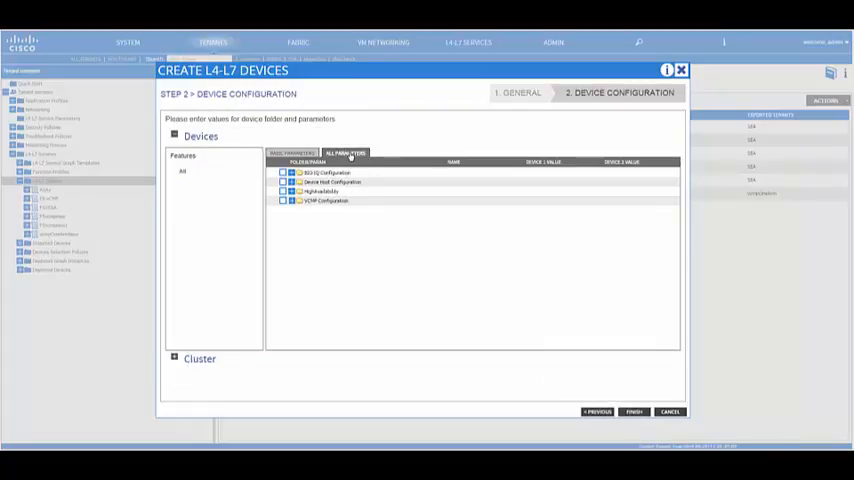
{"action": "left_click", "coordinate": [330, 182]}
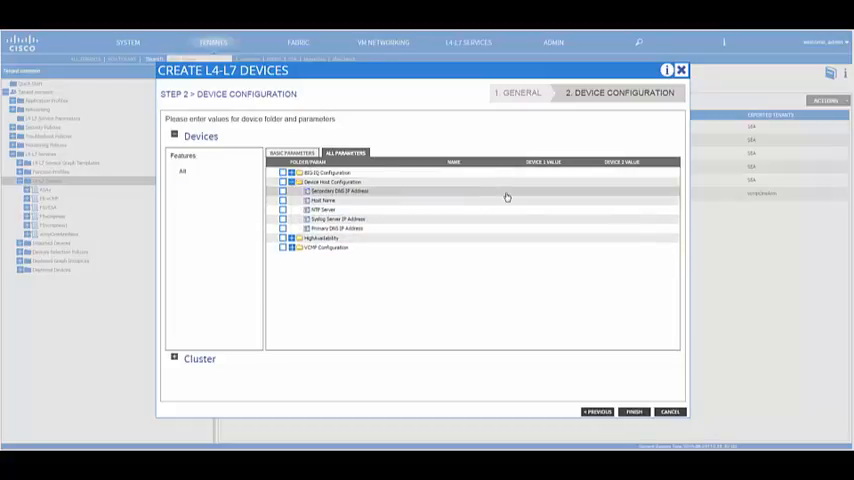
{"action": "left_click", "coordinate": [324, 200]}
{"action": "type", "text": "bigip2.local.com"}
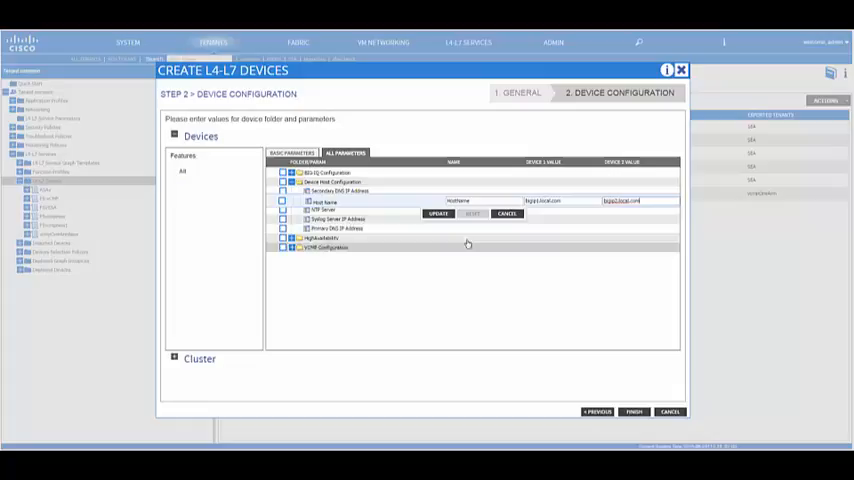
{"action": "left_click", "coordinate": [438, 212]}
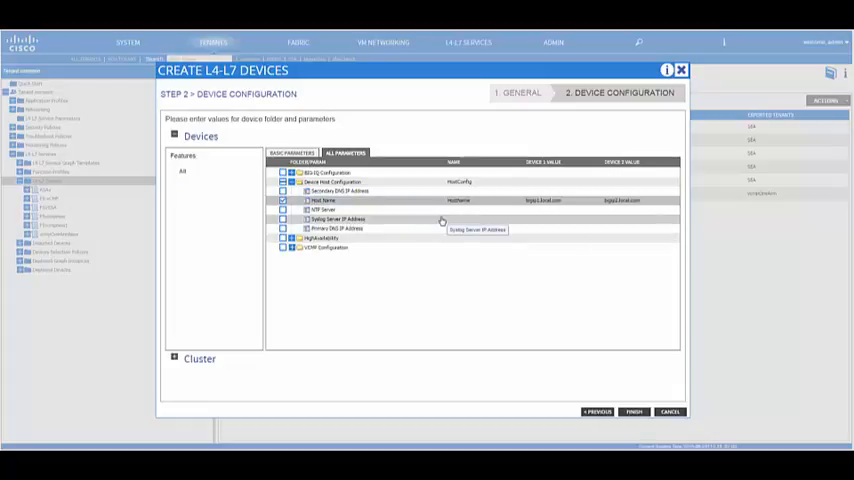
- Set the HA interface, self IPs 1.1.1.x and netmask 255.255.255.0 for both devices
{"action": "left_click", "coordinate": [300, 238]}
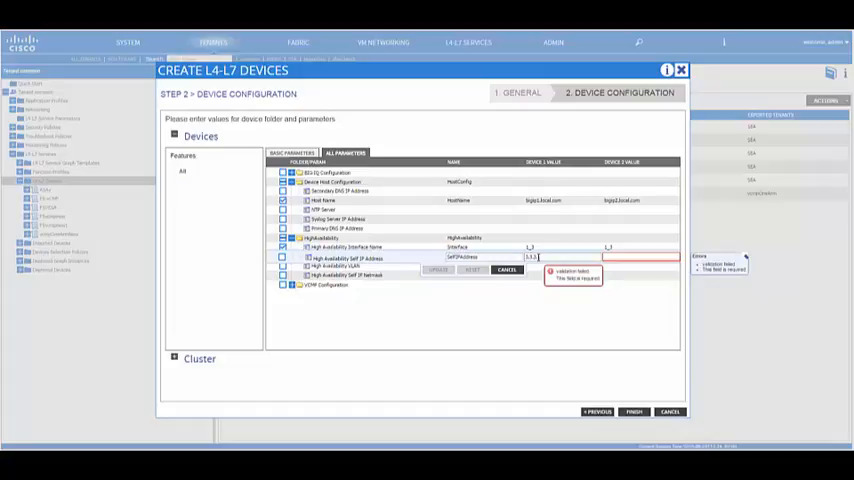
{"action": "type", "text": "1.1.1.2"}
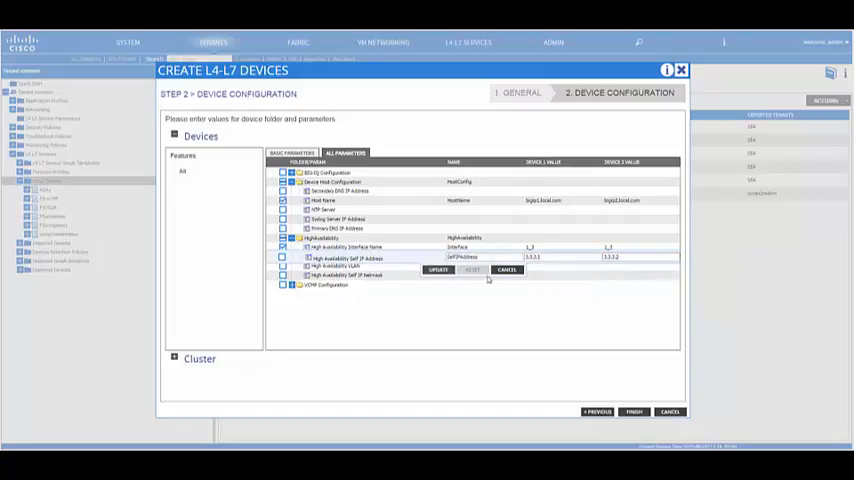
{"action": "left_click", "coordinate": [438, 270]}
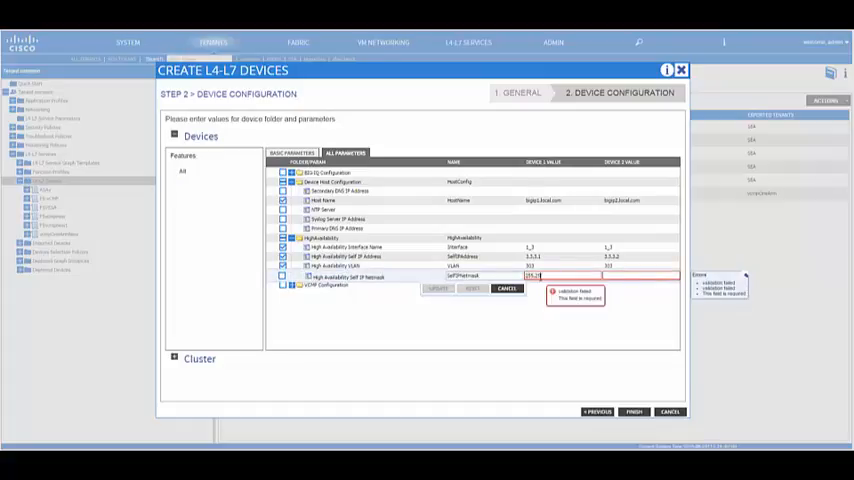
{"action": "type", "text": "255.255.255.0"}
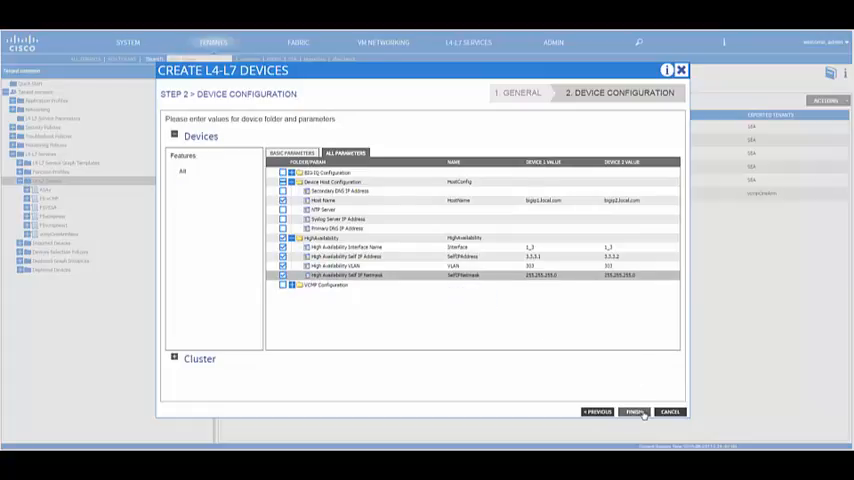
- Finish creating the cluster and inspect F5PhysicalHA with its two devices
{"action": "left_click", "coordinate": [634, 412]}
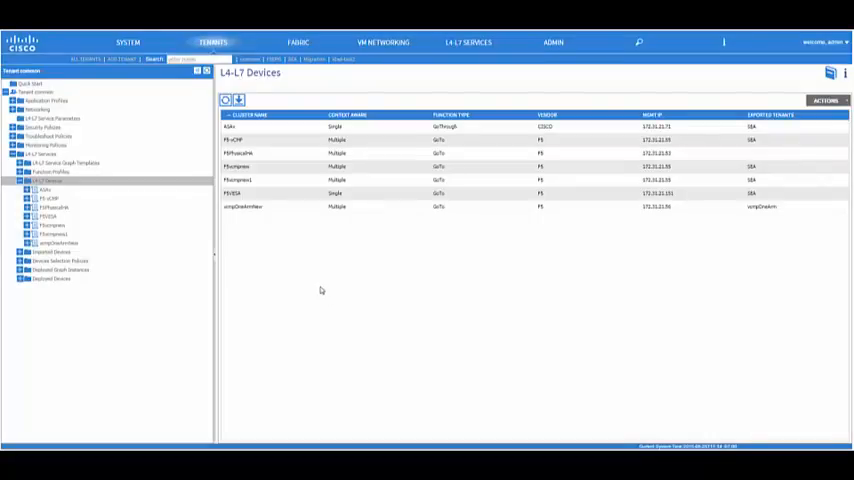
{"action": "left_click", "coordinate": [236, 152]}
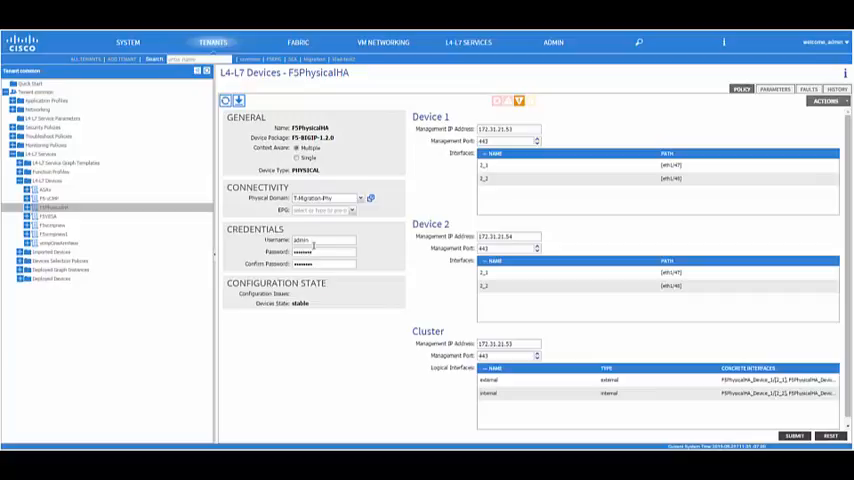
{"action": "double_click", "coordinate": [300, 304]}
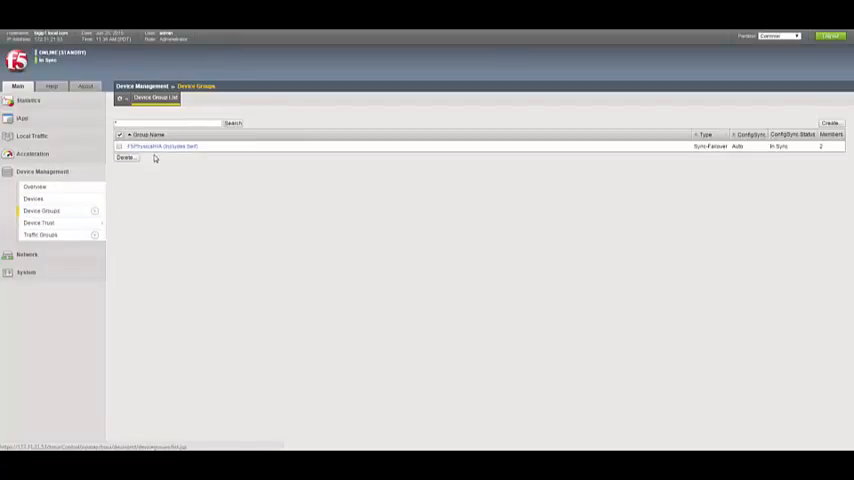
- Check the sync-failover device group entry and its two members
{"action": "left_click", "coordinate": [162, 146]}
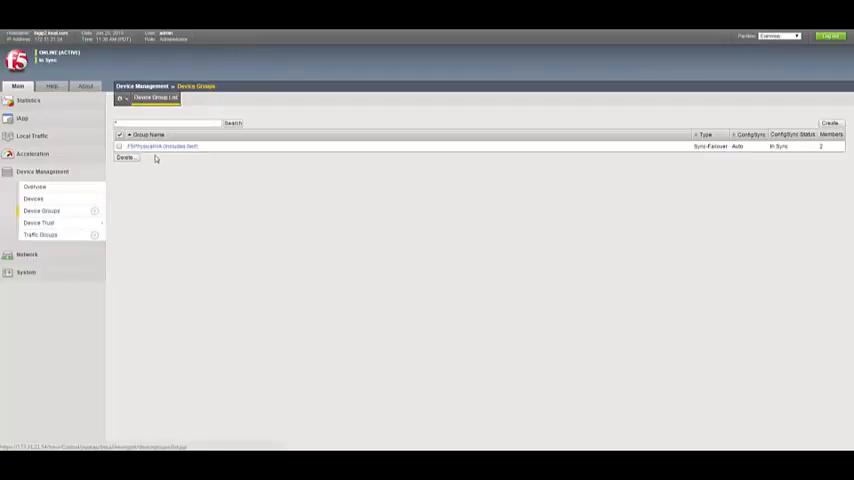
{"action": "left_click", "coordinate": [162, 146]}
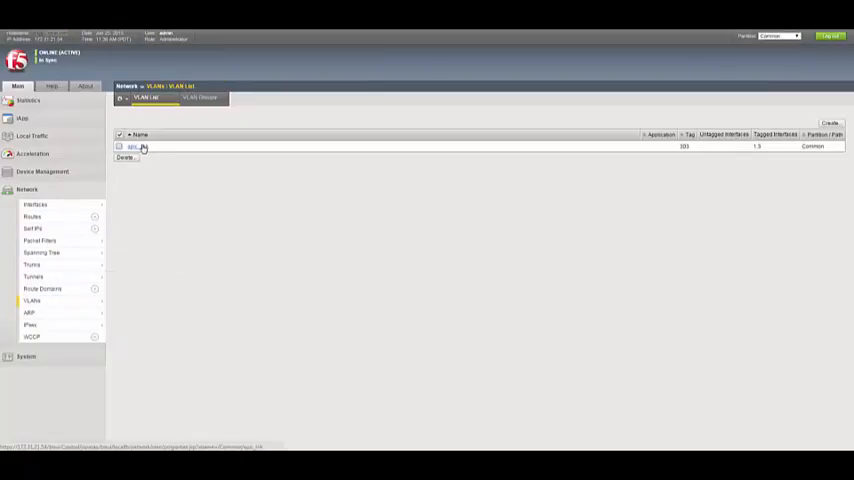
- Check the HA VLAN's properties and the device group listing both BIG-IP members
{"action": "left_click", "coordinate": [134, 146]}
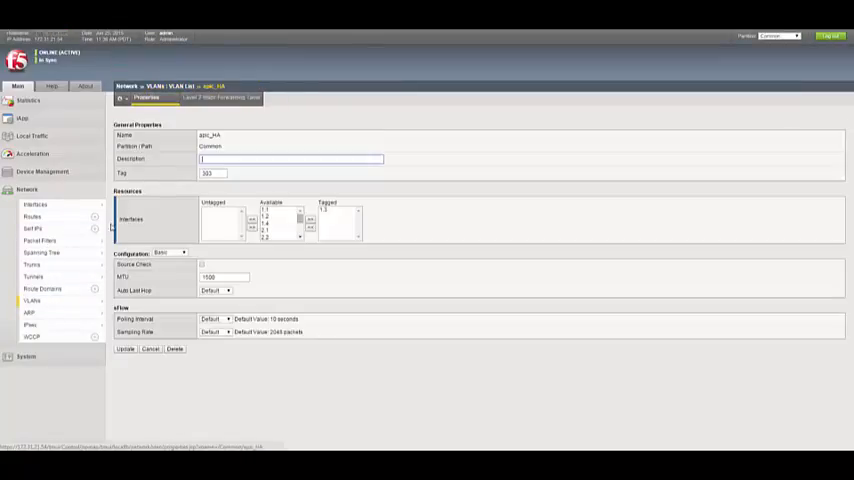
{"action": "left_click", "coordinate": [32, 228]}
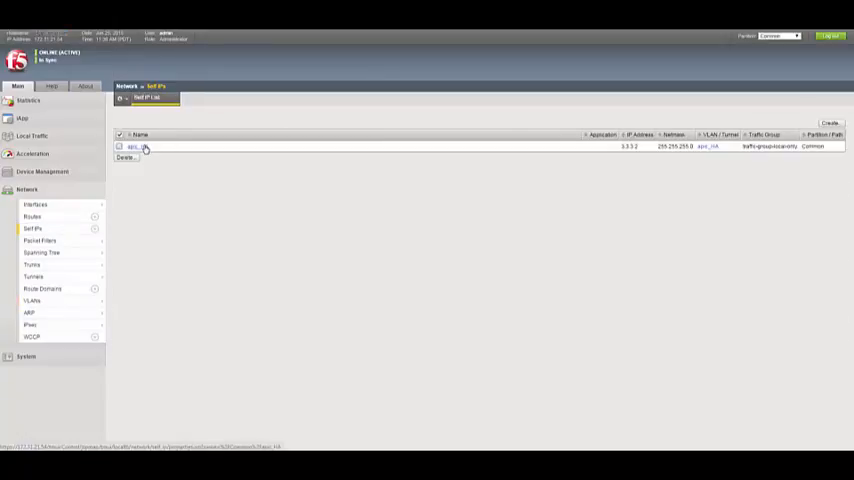
{"action": "left_click", "coordinate": [136, 148]}
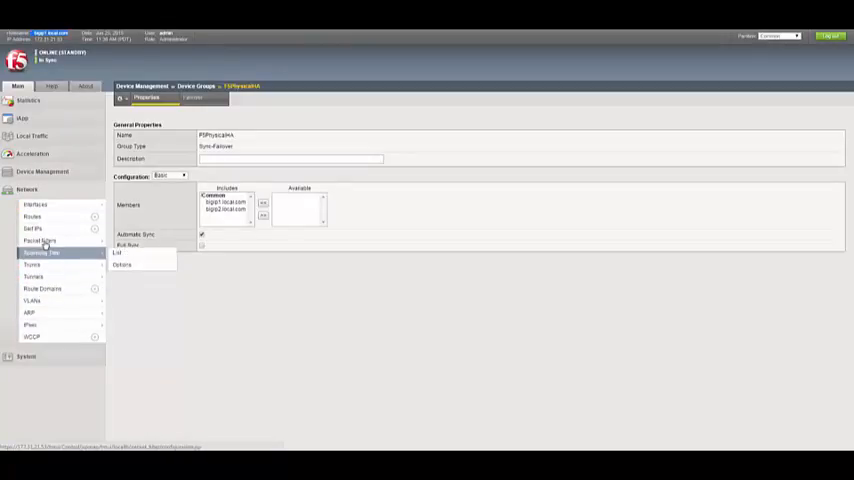
{"action": "left_click", "coordinate": [32, 228]}
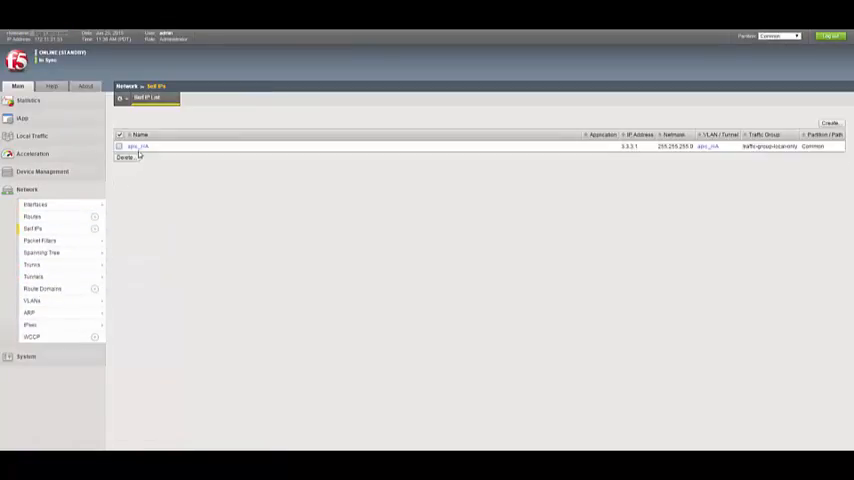
- Confirm the HA self IP with its netmask, then return to the APIC concrete device page
{"action": "left_click", "coordinate": [136, 146]}
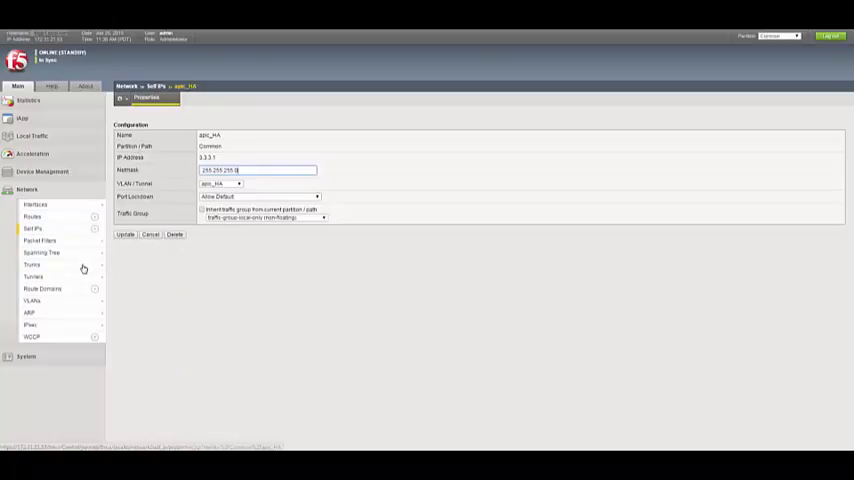
{"action": "left_click", "coordinate": [32, 300]}
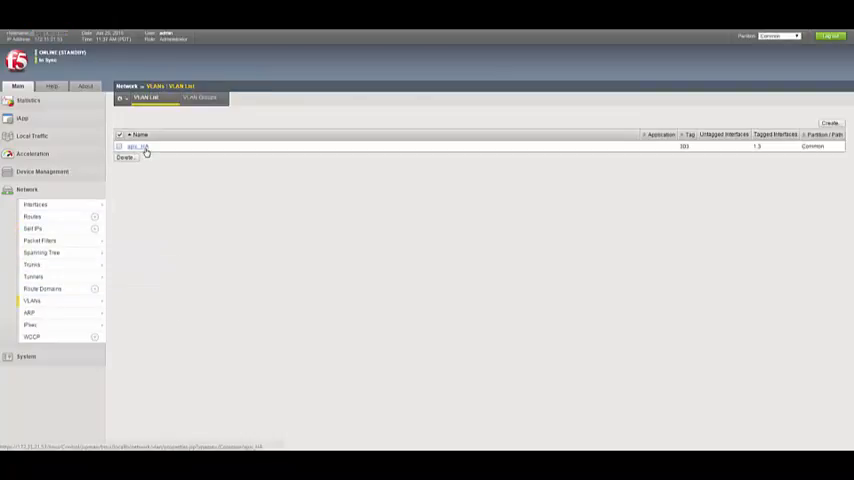
{"action": "left_click", "coordinate": [136, 148]}
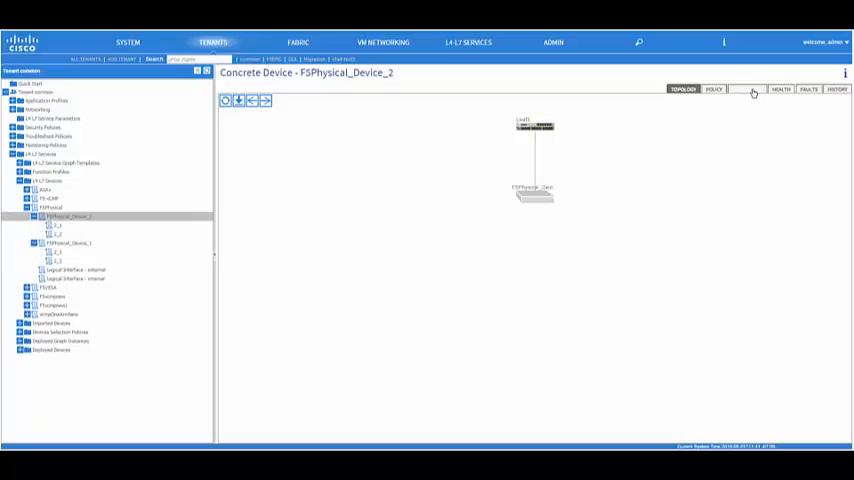
- Review the concrete device's HA parameters and the external and internal logical interfaces across both devices
{"action": "left_click", "coordinate": [748, 88]}
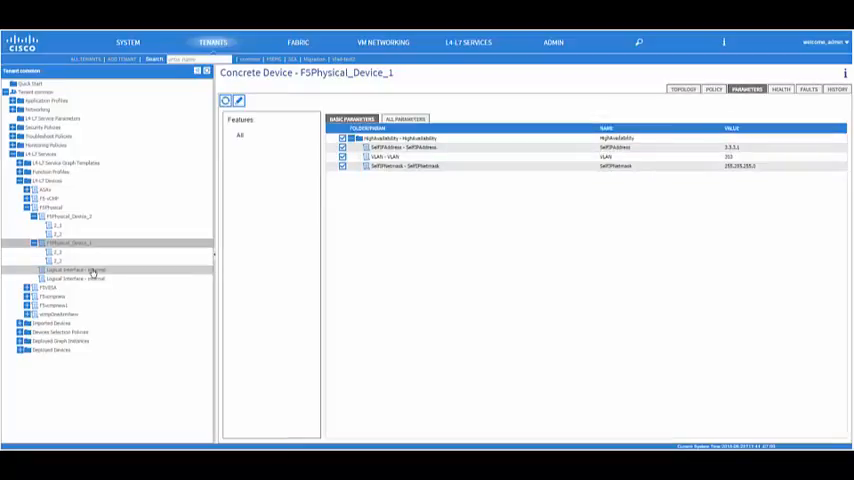
{"action": "left_click", "coordinate": [76, 270]}
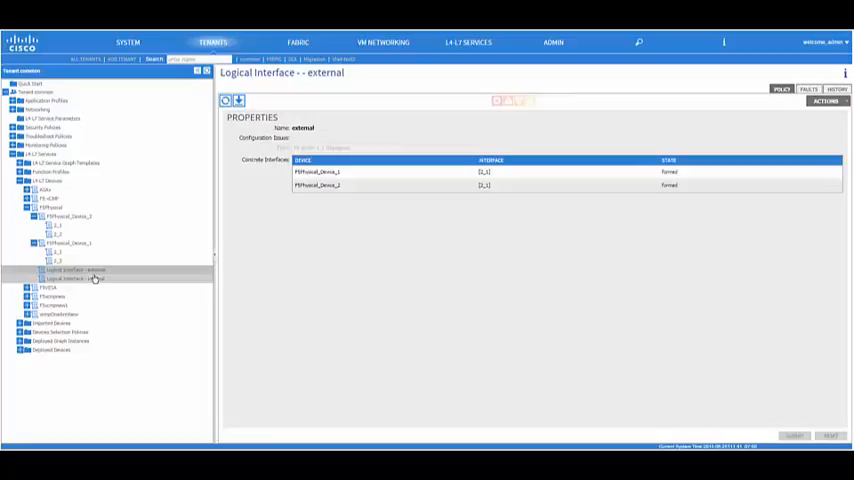
{"action": "left_click", "coordinate": [76, 278]}
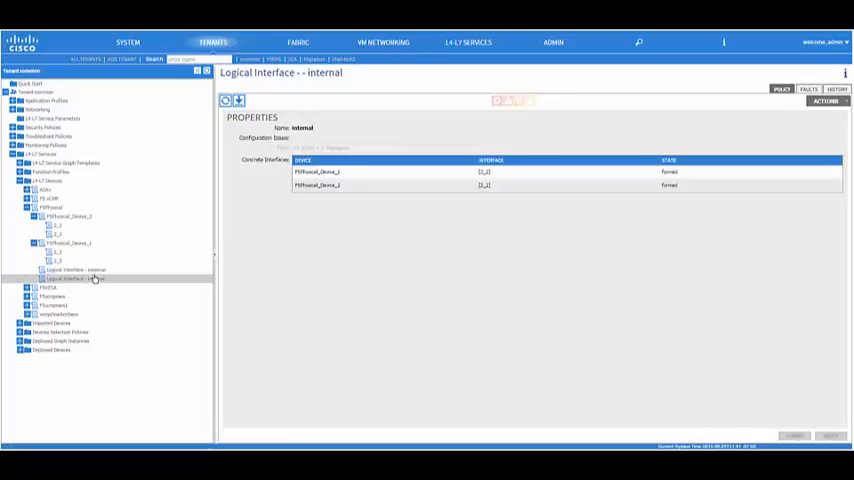